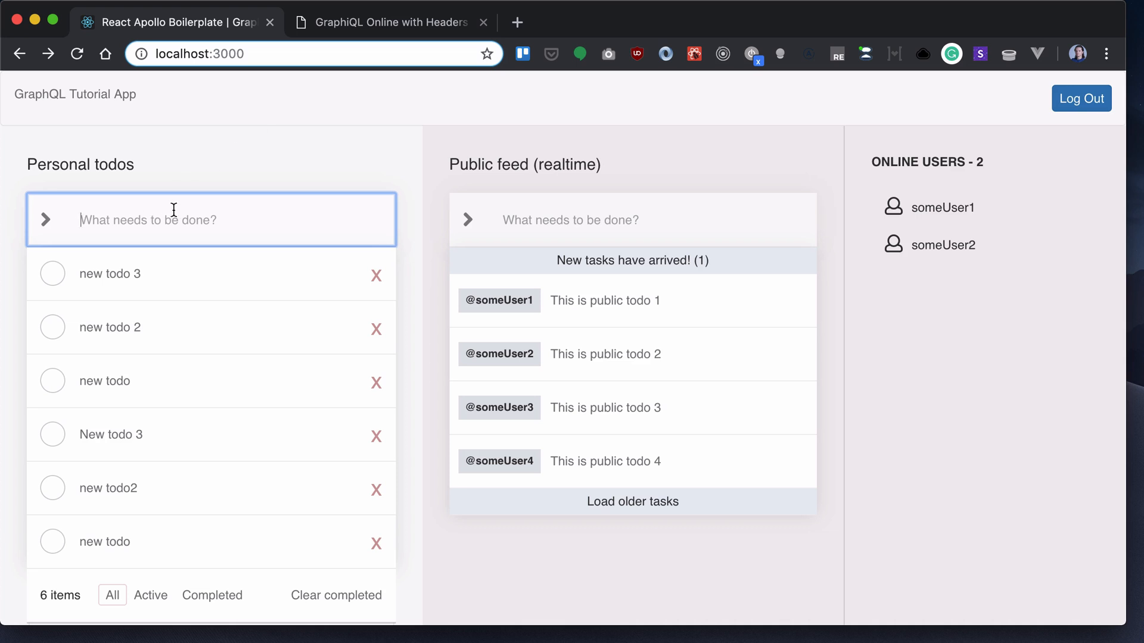
Type 'new todo' into the Personal todos input without submitting it
text(n)
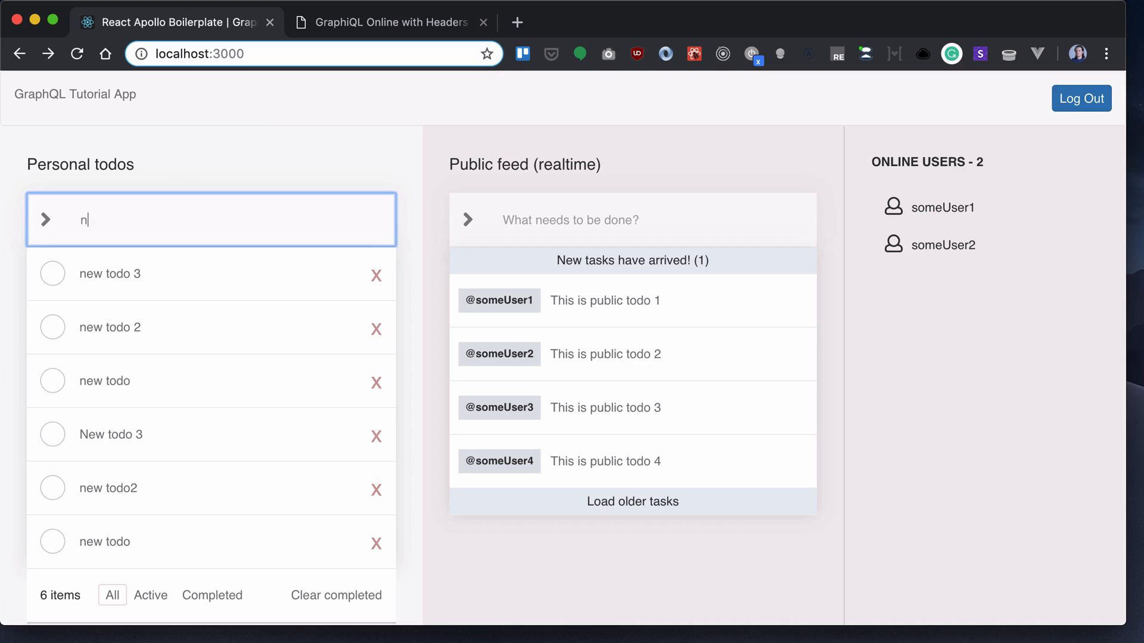
text(ew todo)
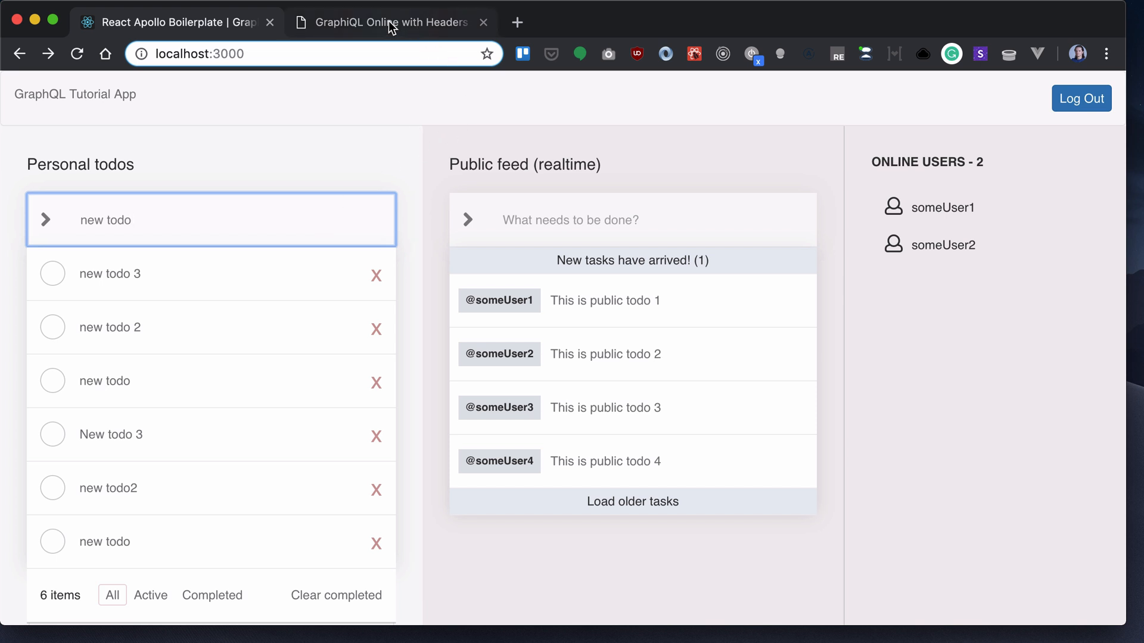
Write the header 'mutation addTodo($todo:String!, $isPublic:Boolean!) {}' in GraphiQL's editor
click(394, 22)
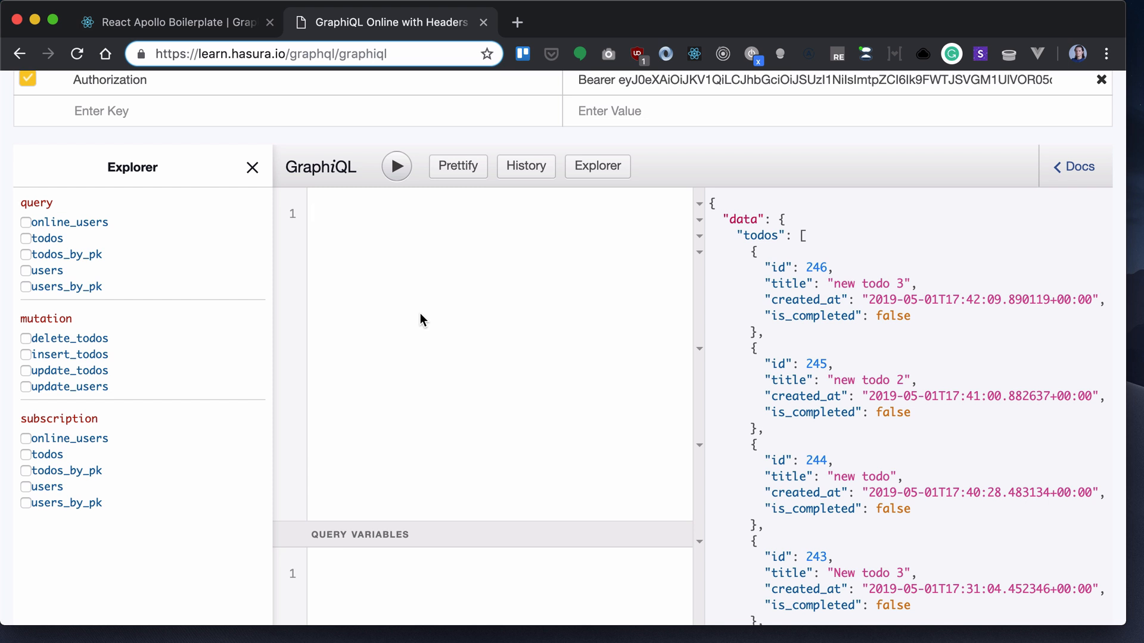
text(mutation)
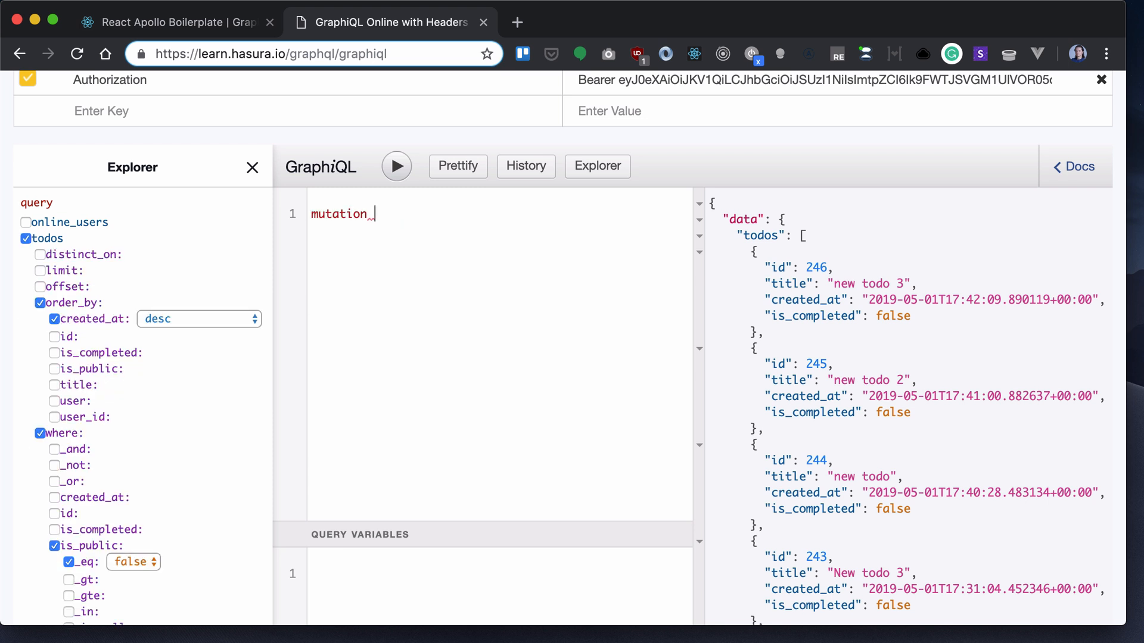
text(($)
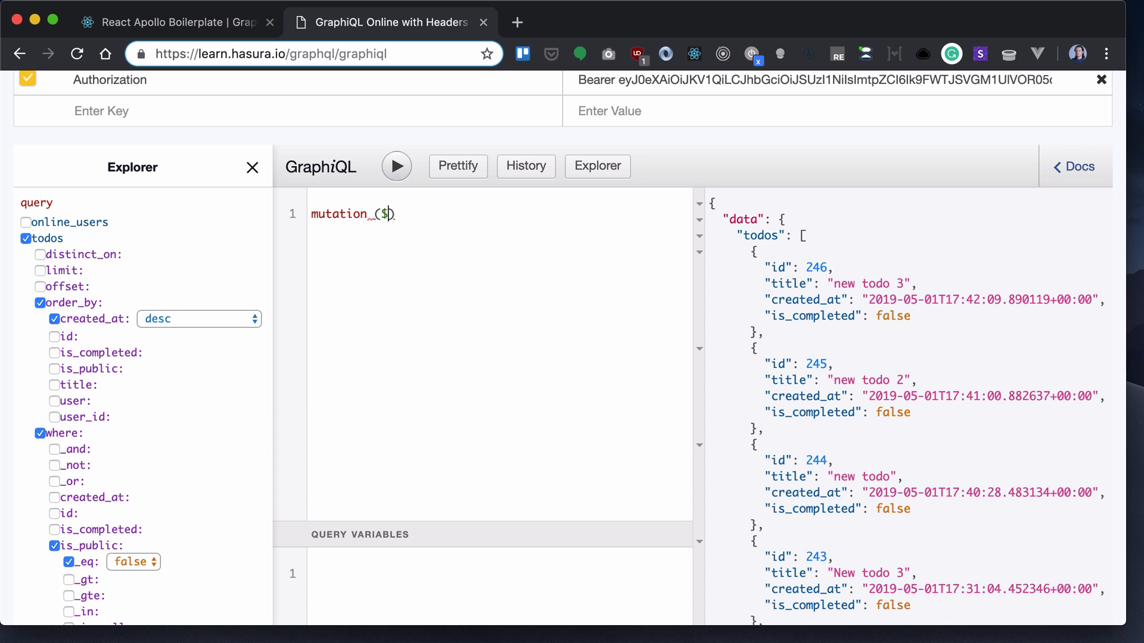
key(Backspace)
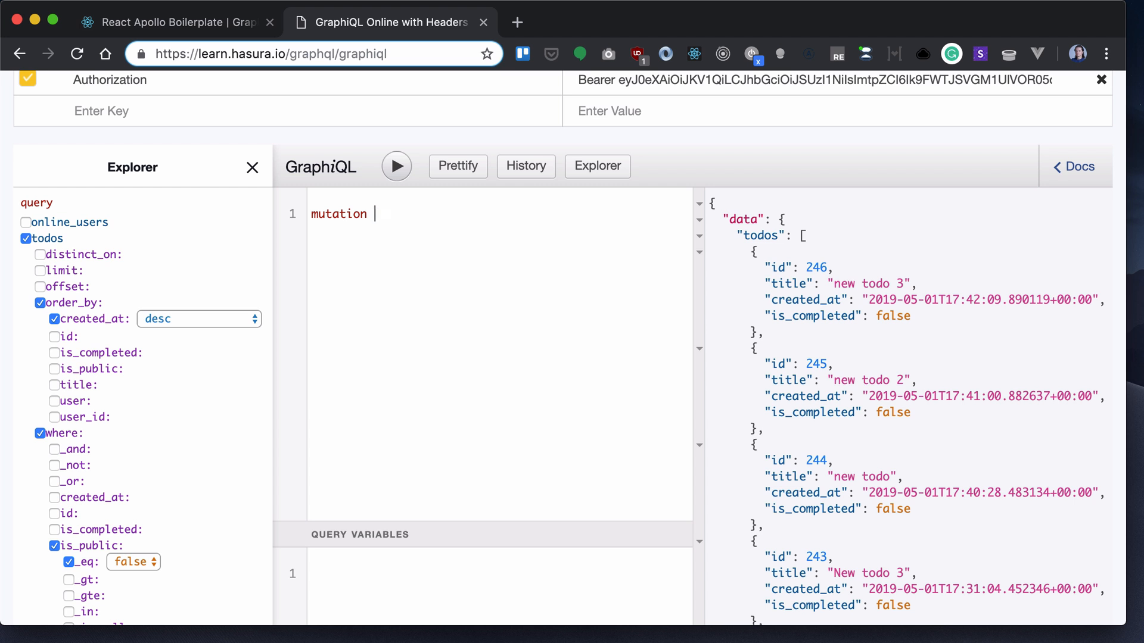
text(addTodo($)
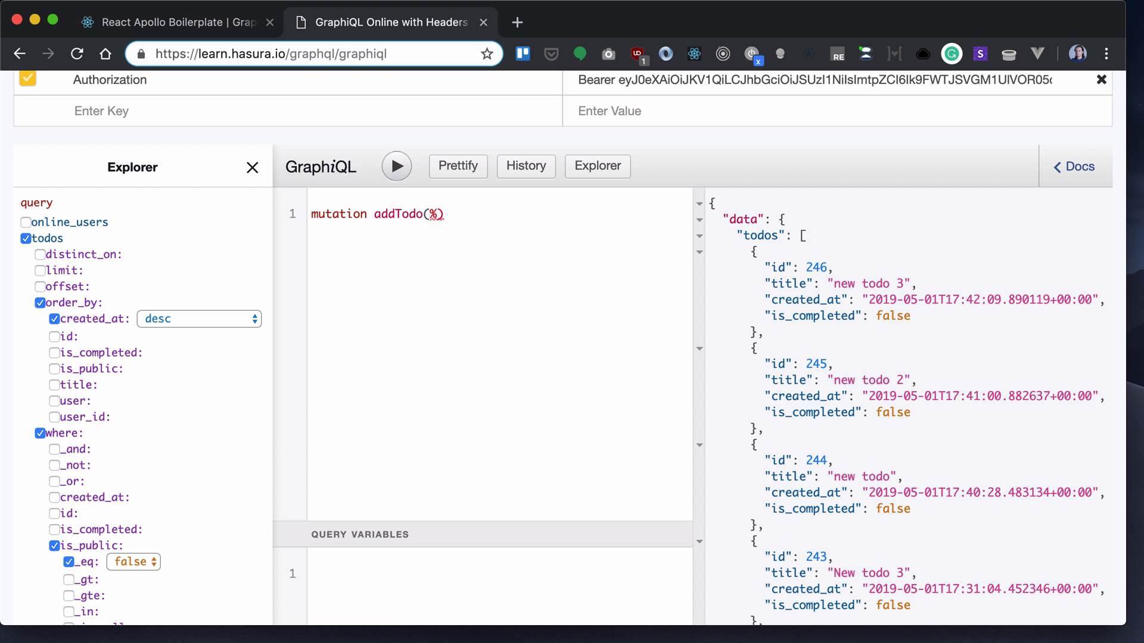
text($)
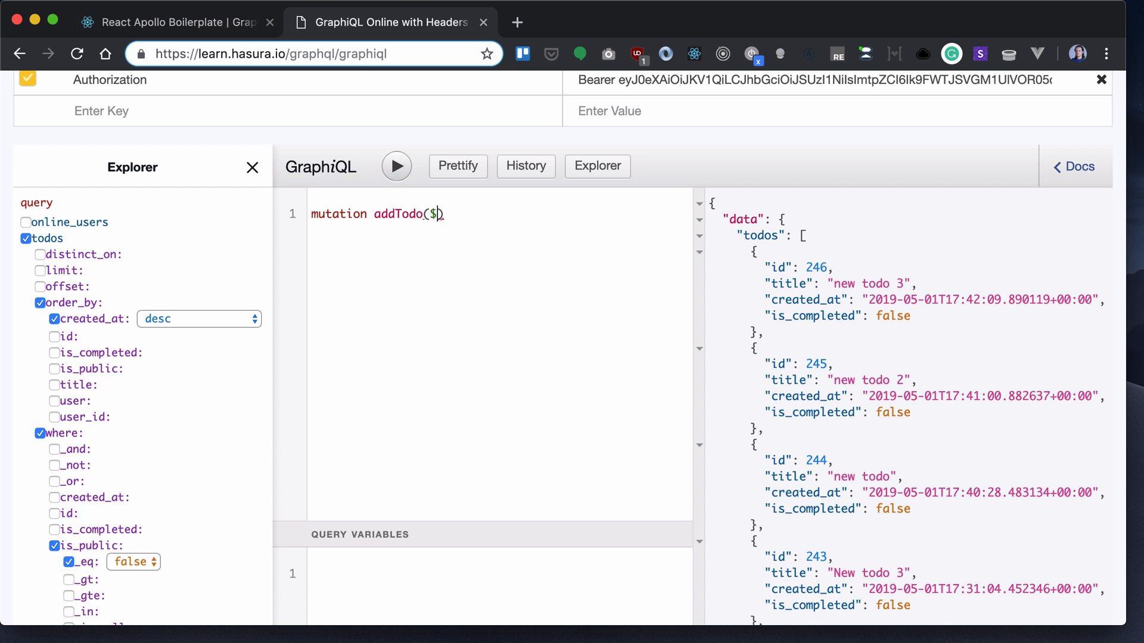
text(todo))
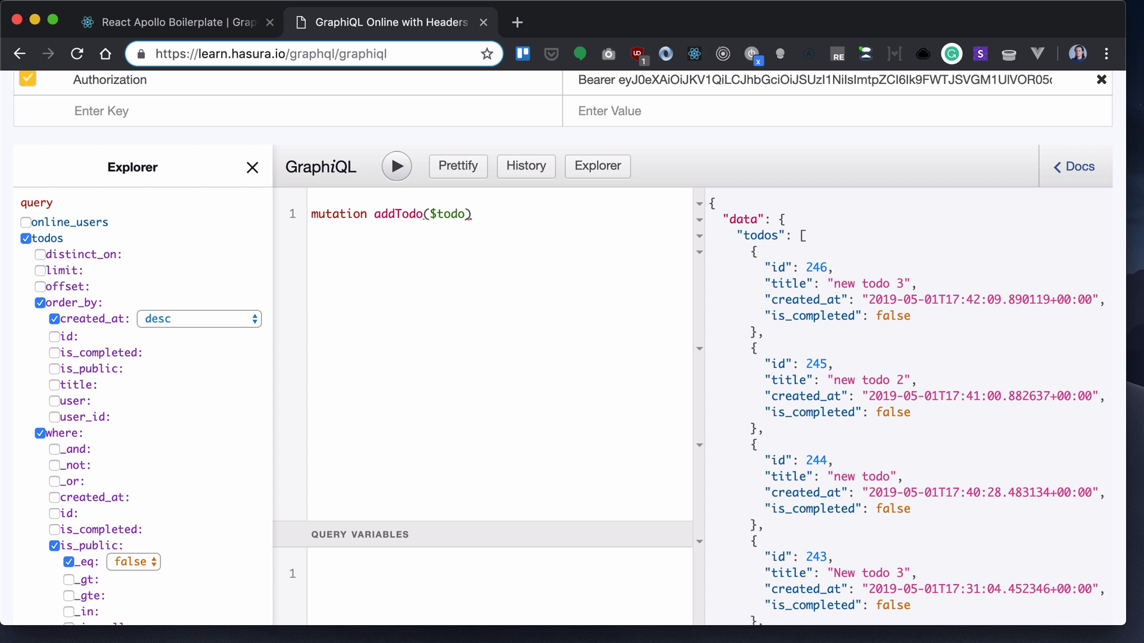
text(:String!, $)
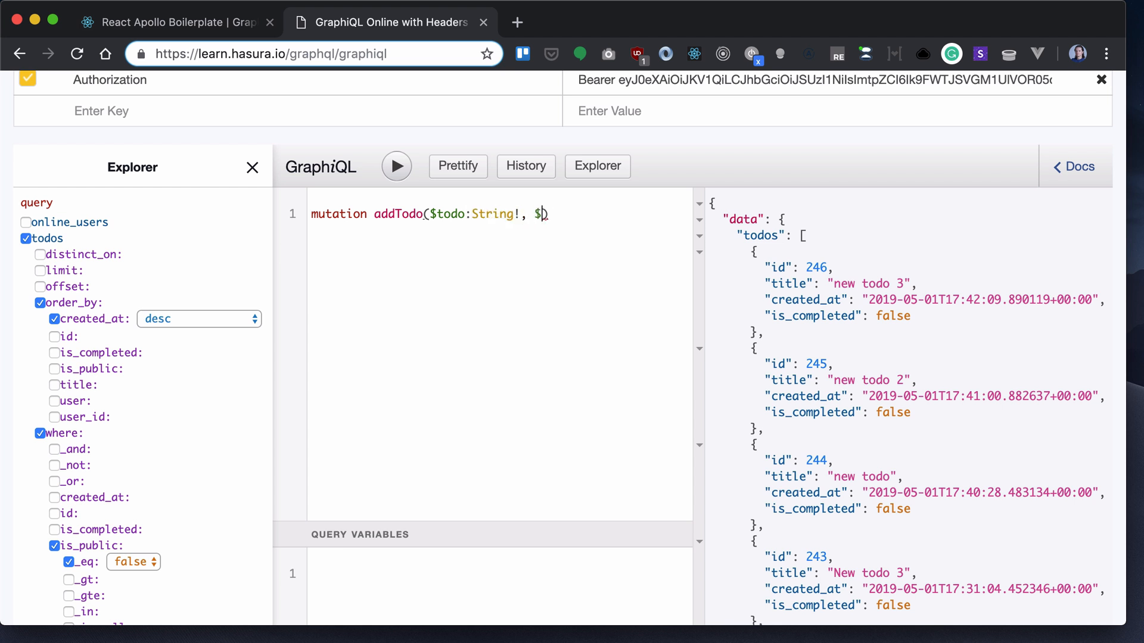
text(isPublic))
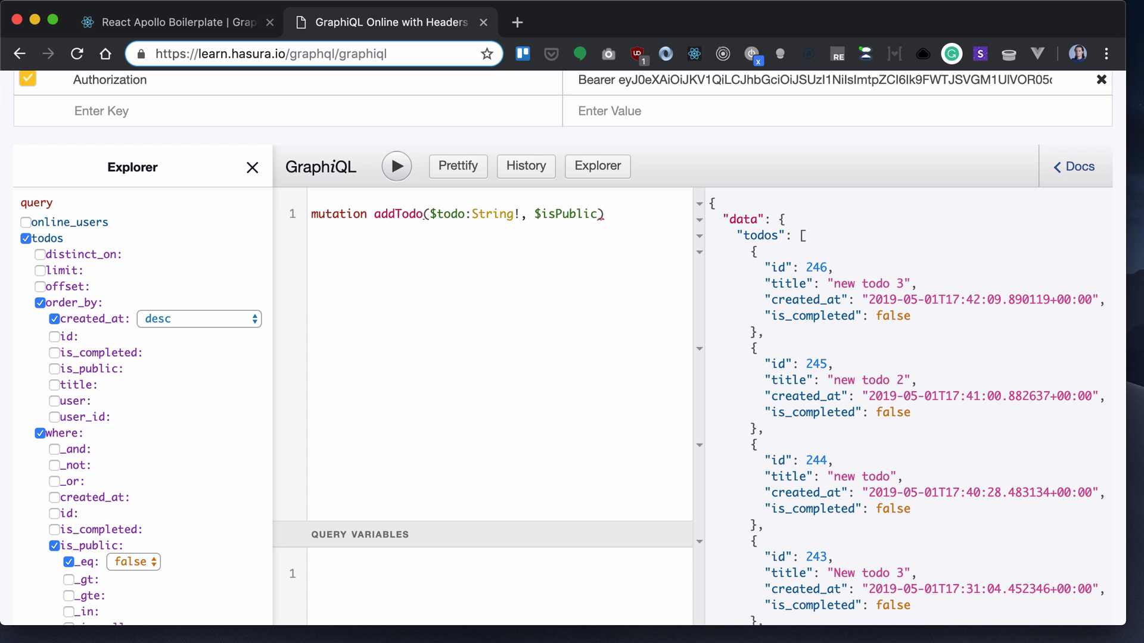
text(Boolean!)
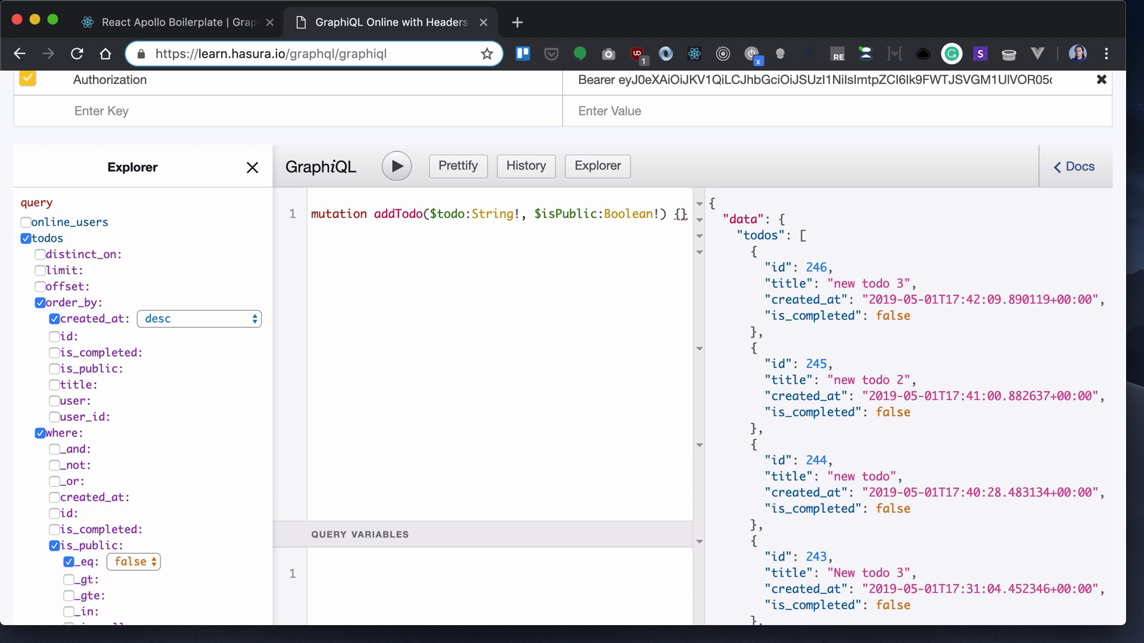
Call insert_todos with an objects argument whose title is $todo
text(inse)
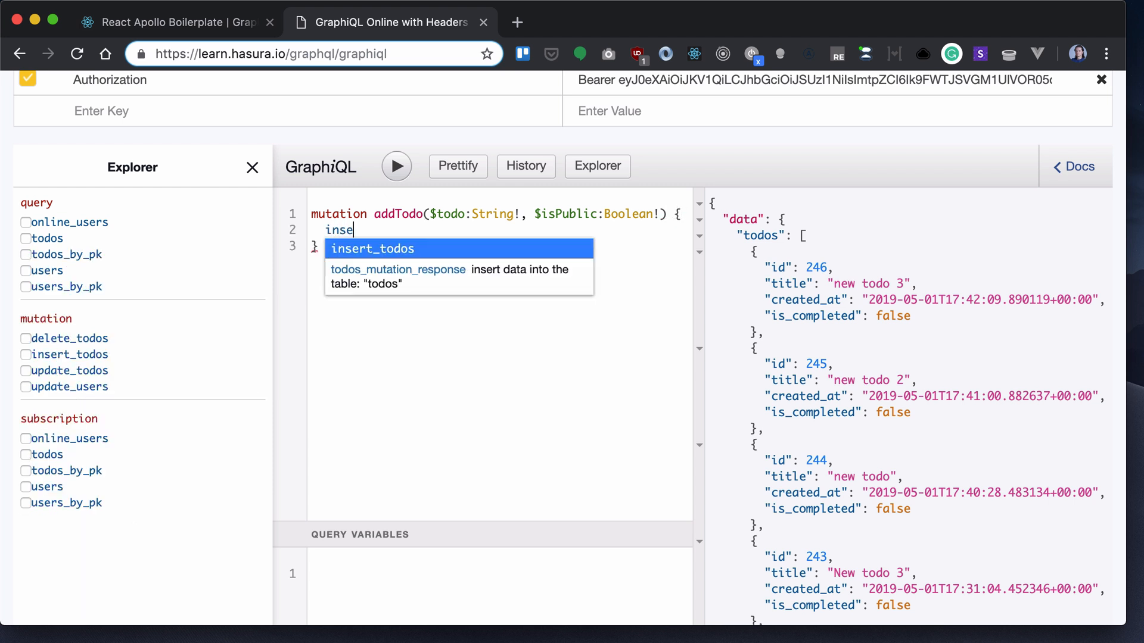
click(372, 249)
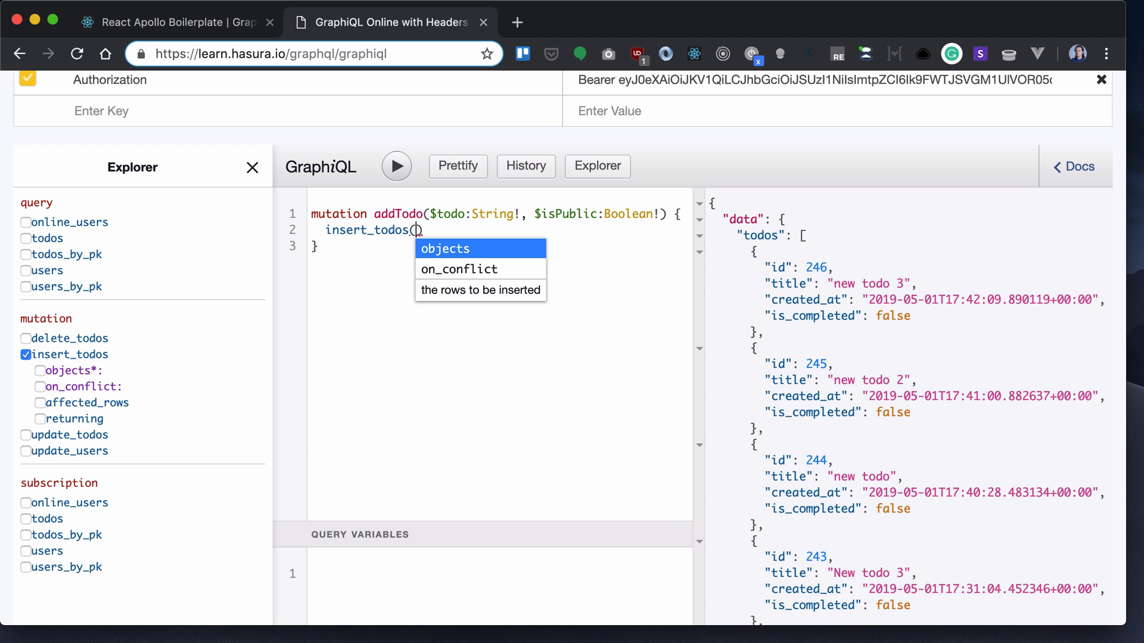
click(445, 248)
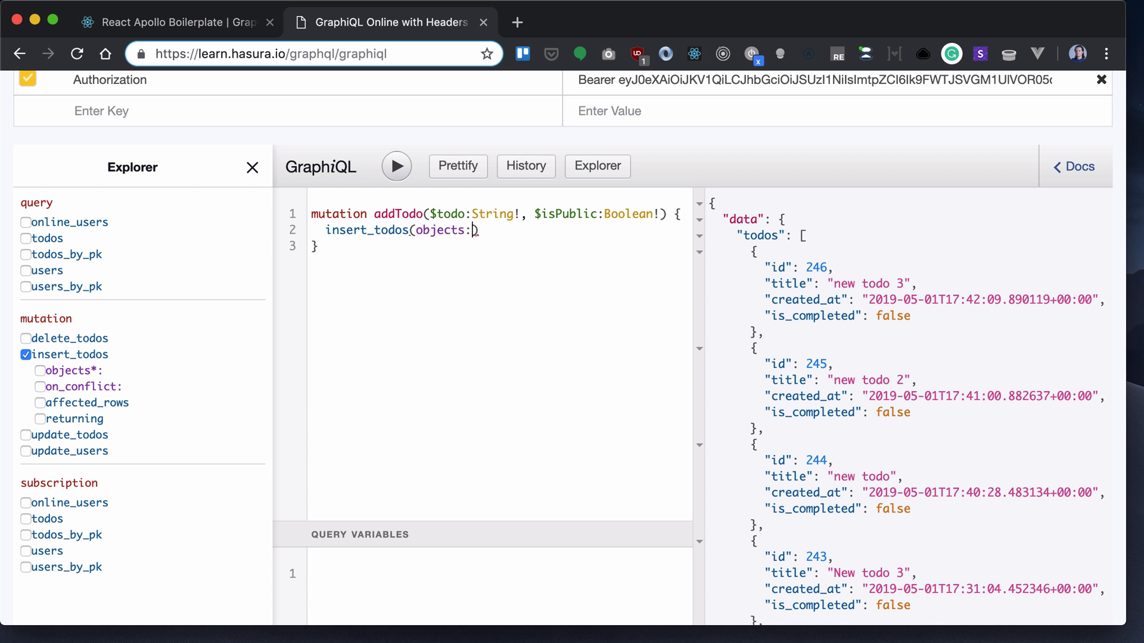
click(40, 370)
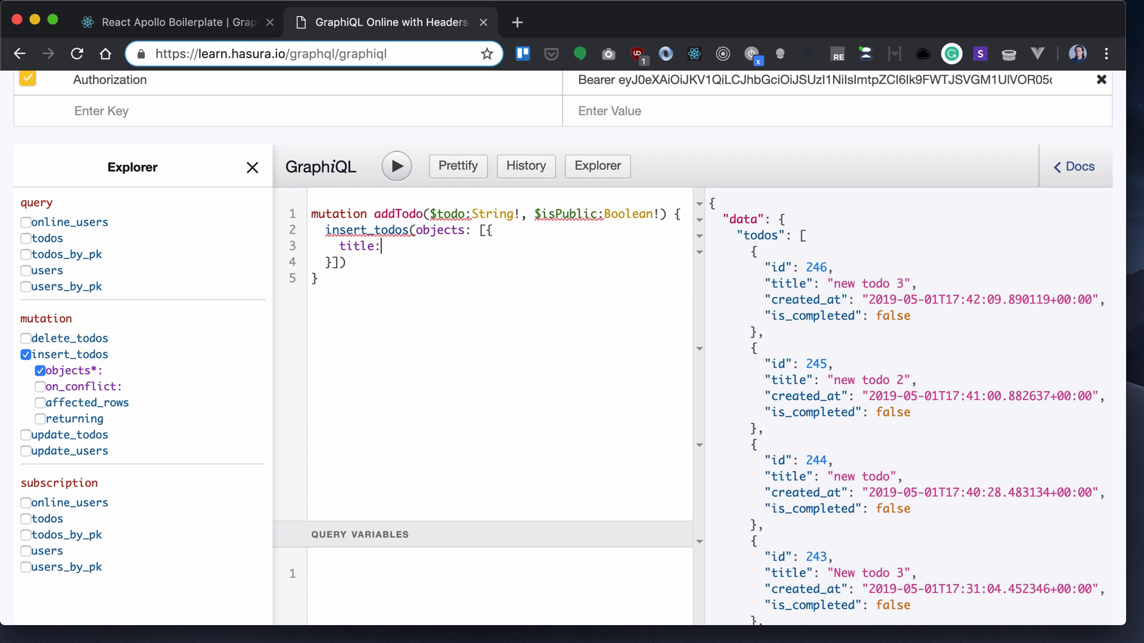
text($todo)
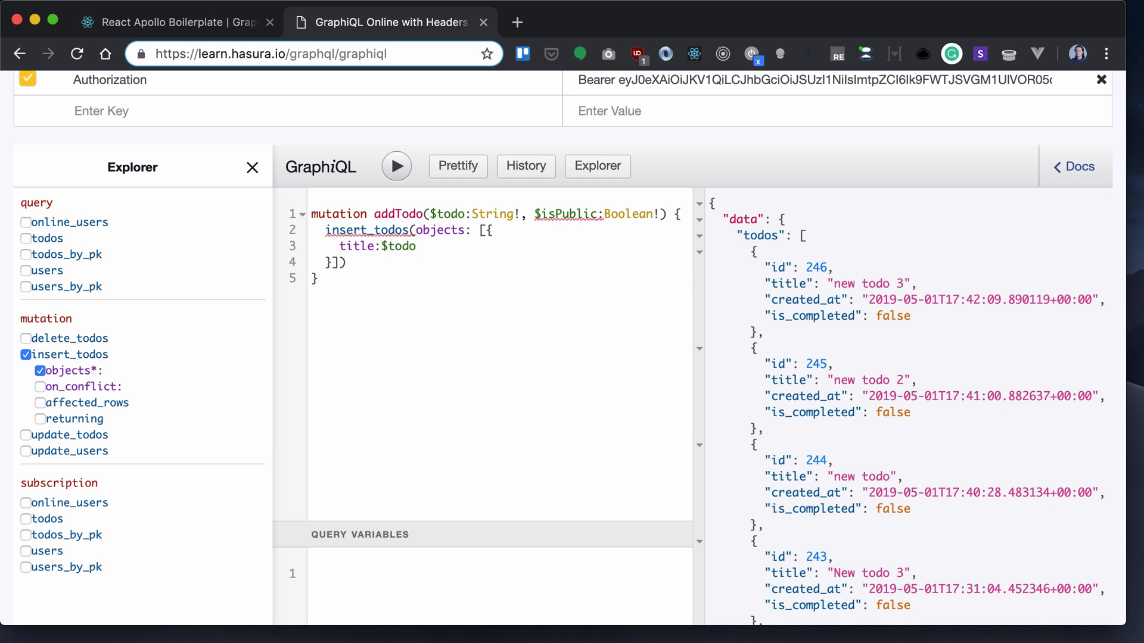
Add is_public: $isPublic to the objects and begin the affected_rows field
text(, is_public)
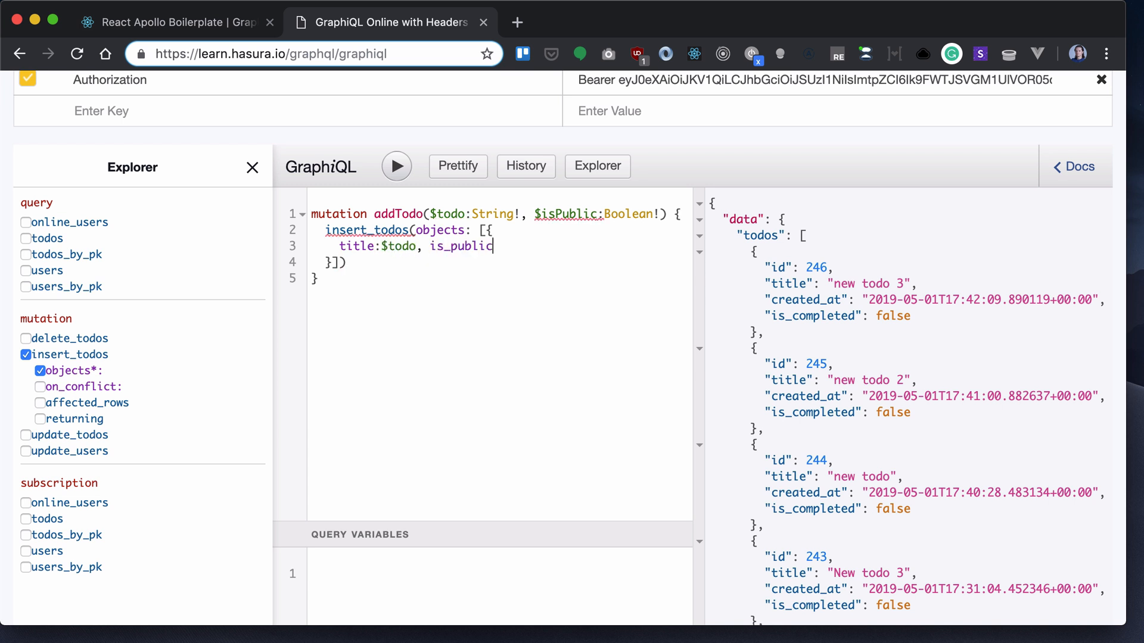
text(: $isP)
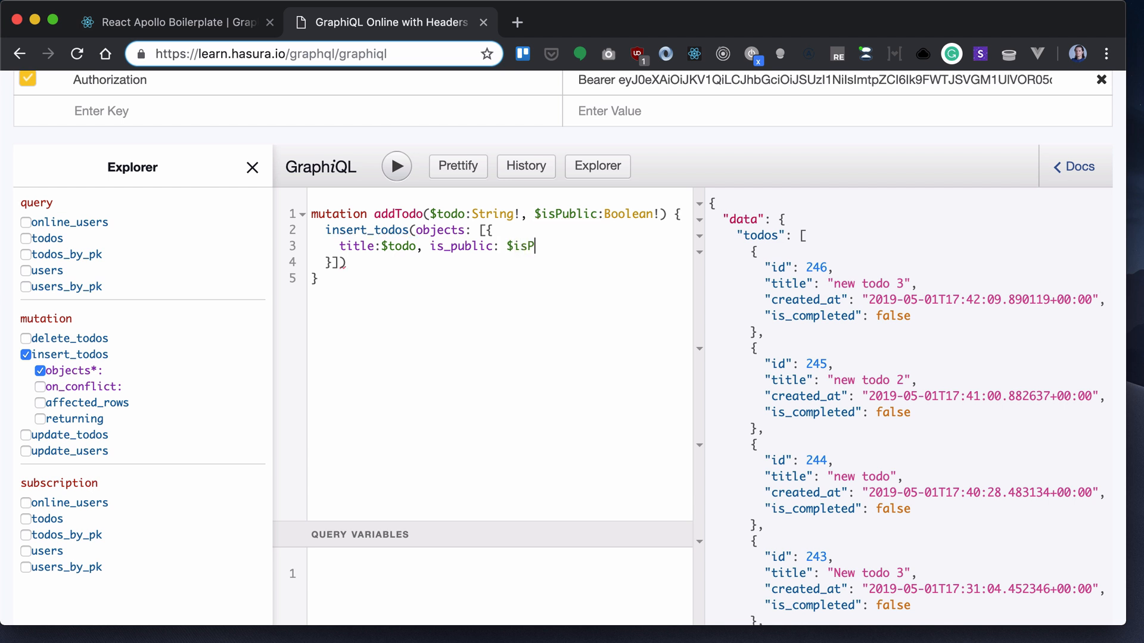
text(ubli)
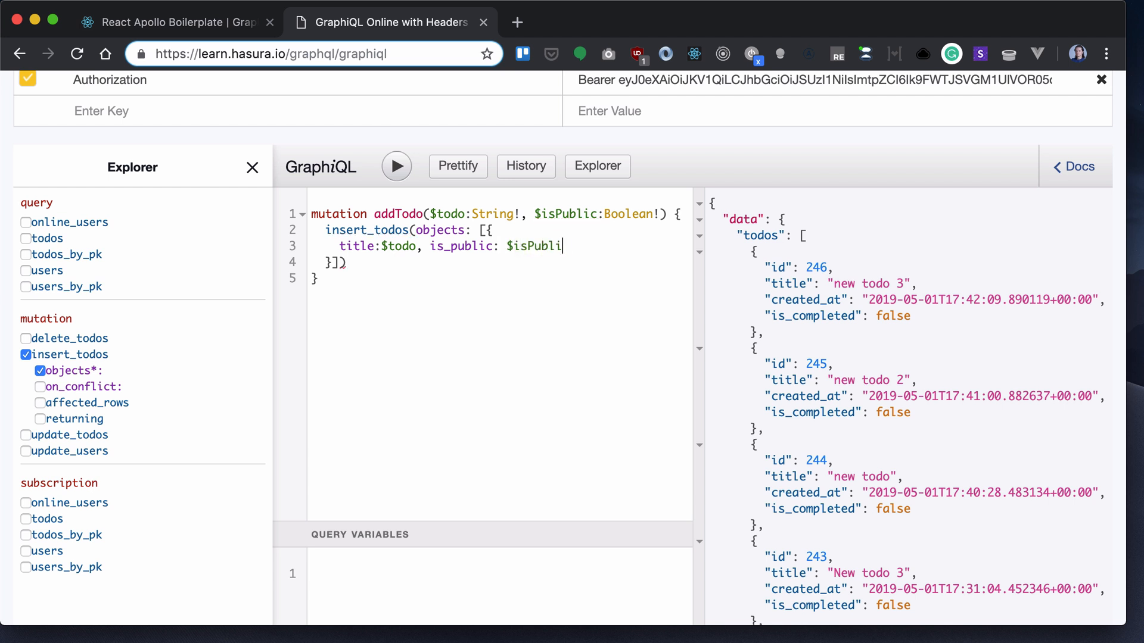
text(c)
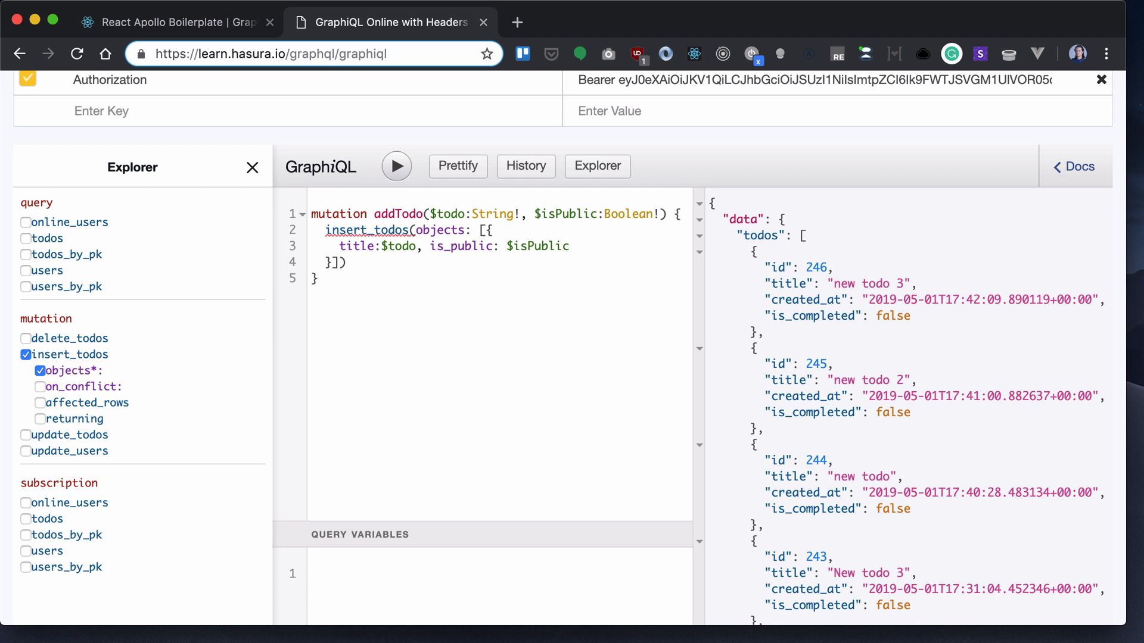
text(affected_rows)
text(returning)
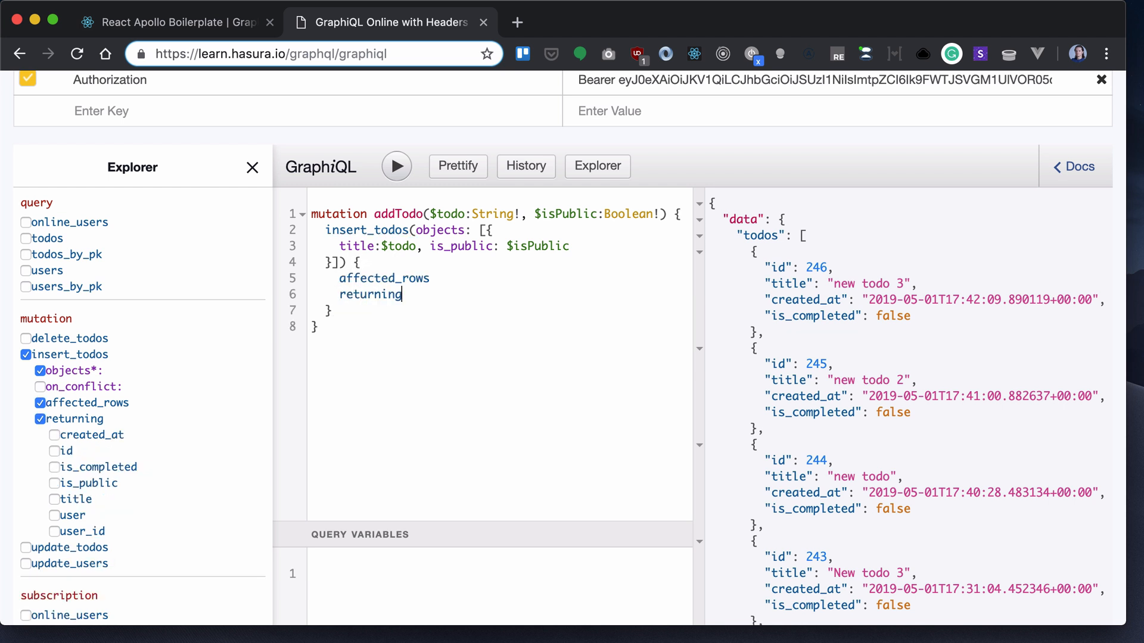
List id, title, created_at and is_completed under returning
click(55, 451)
text(is)
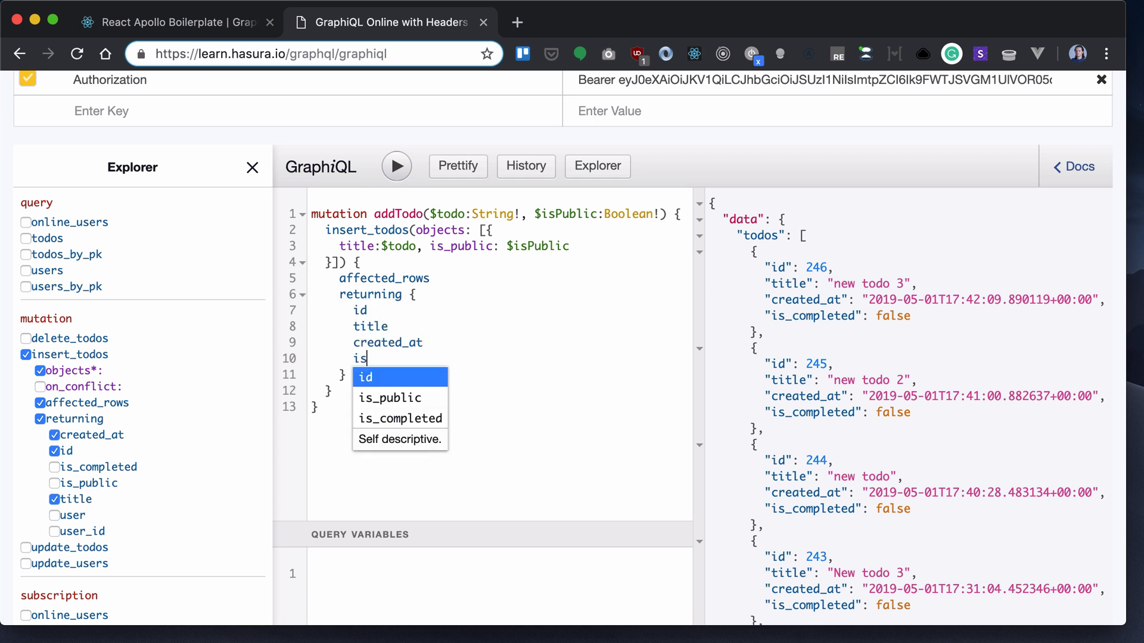
click(400, 418)
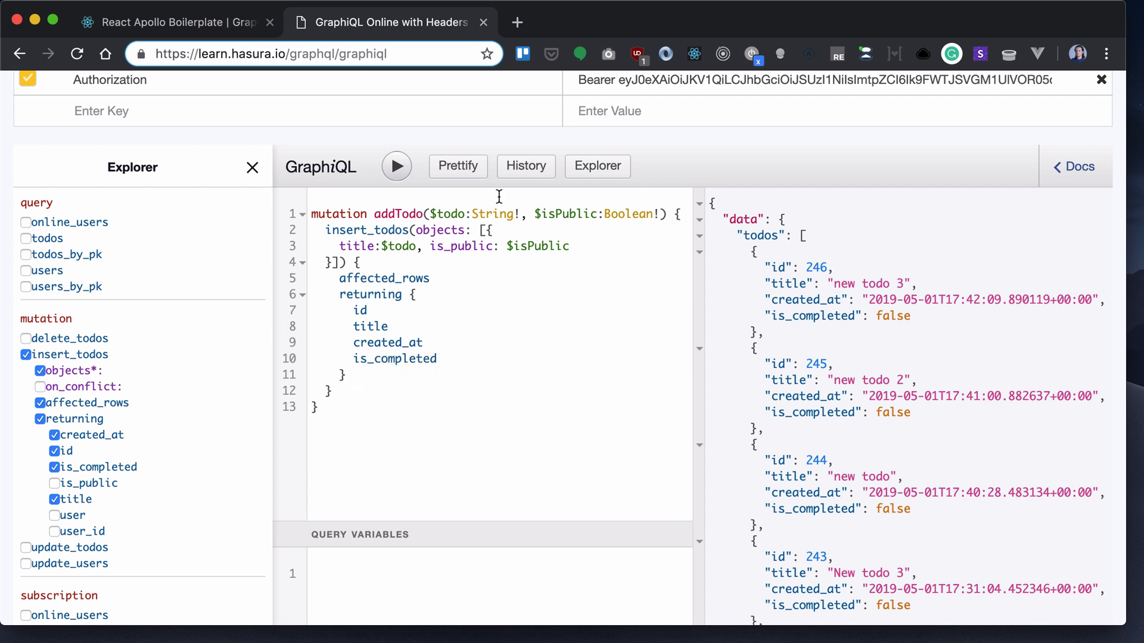
click(1100, 79)
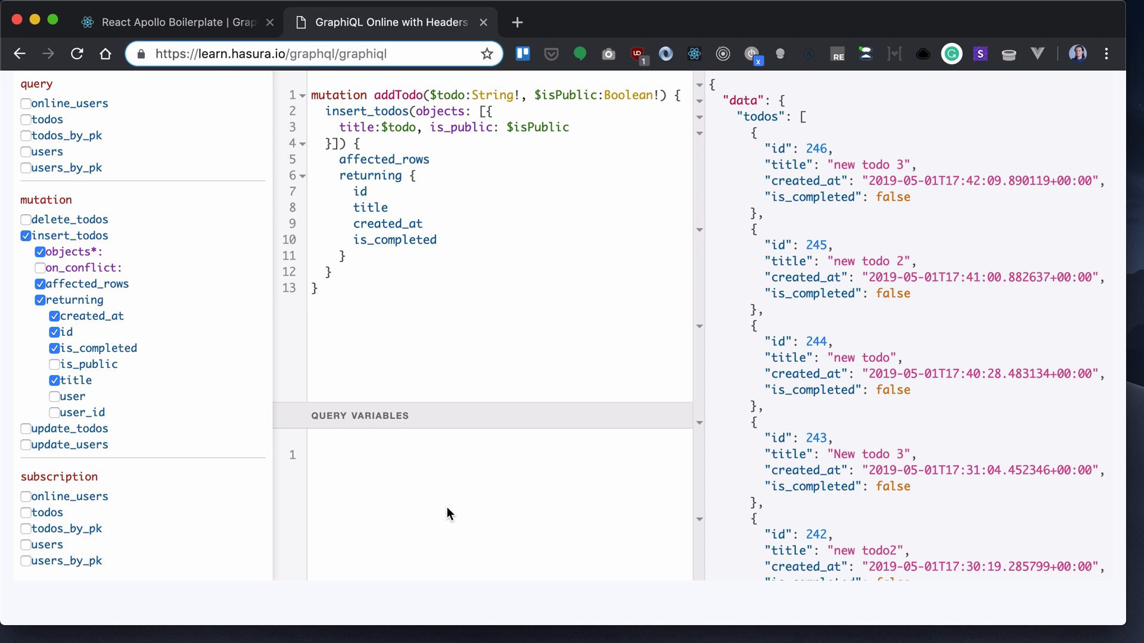
mouse_move(457, 394)
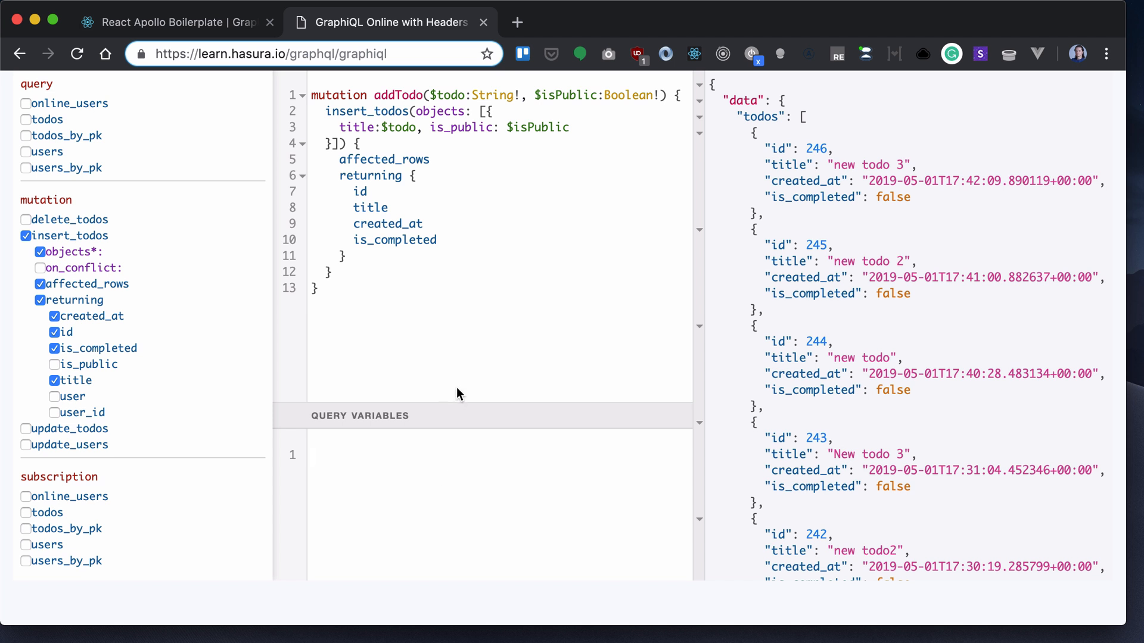
Enter query variables: todo 'New todo from graphiql' and isPublic false
text({)
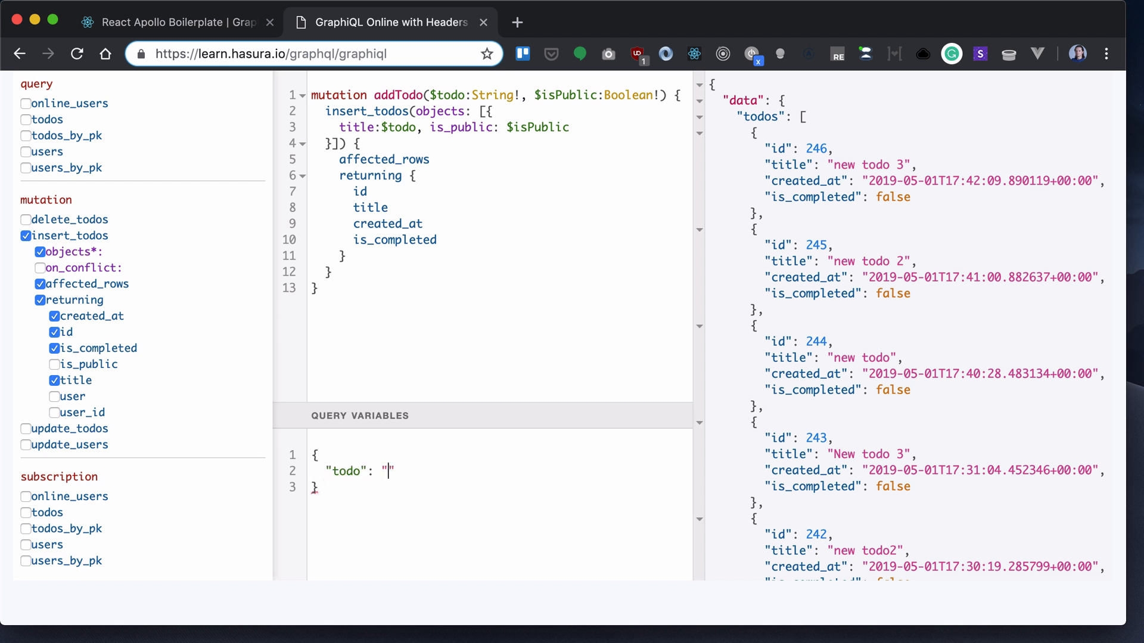
text(New todo from gr)
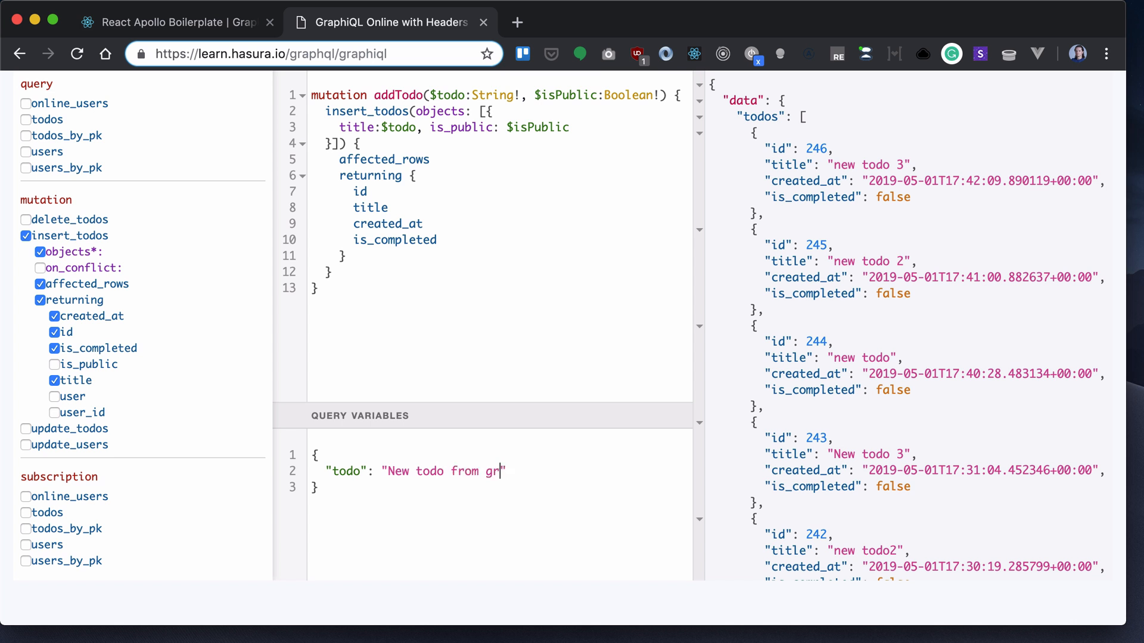
text(aphiql")
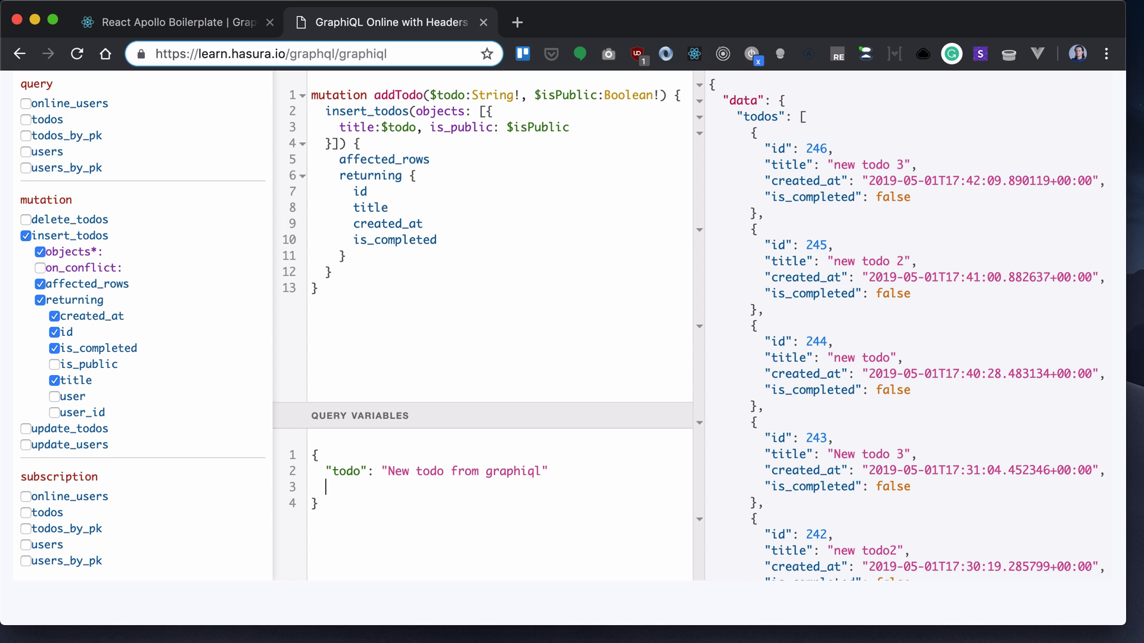
text("isPublic":)
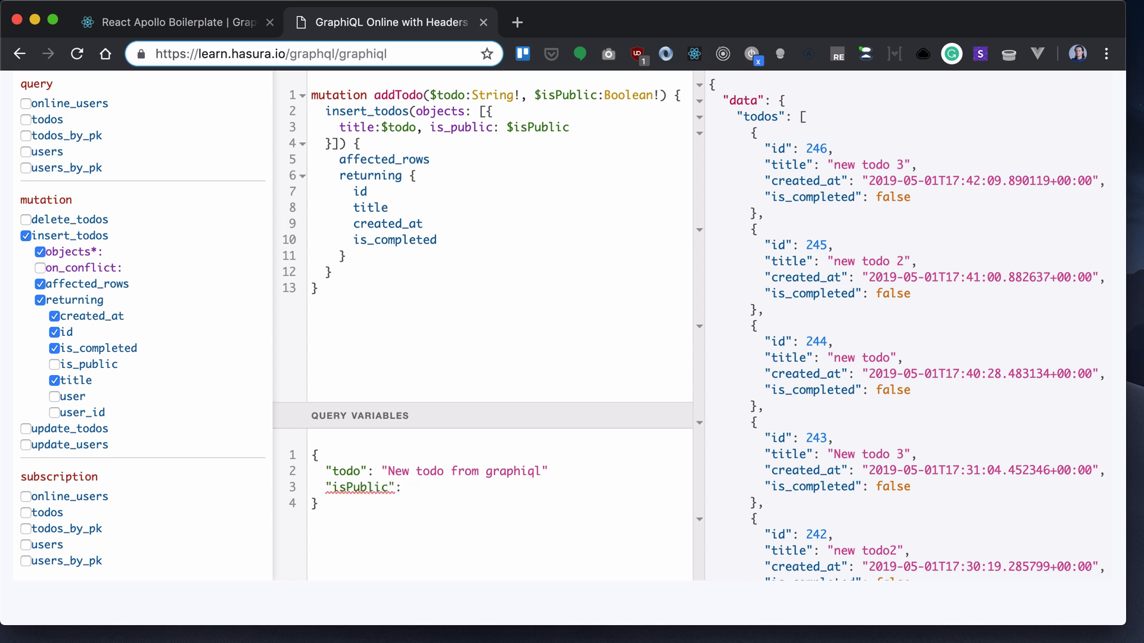
text(false)
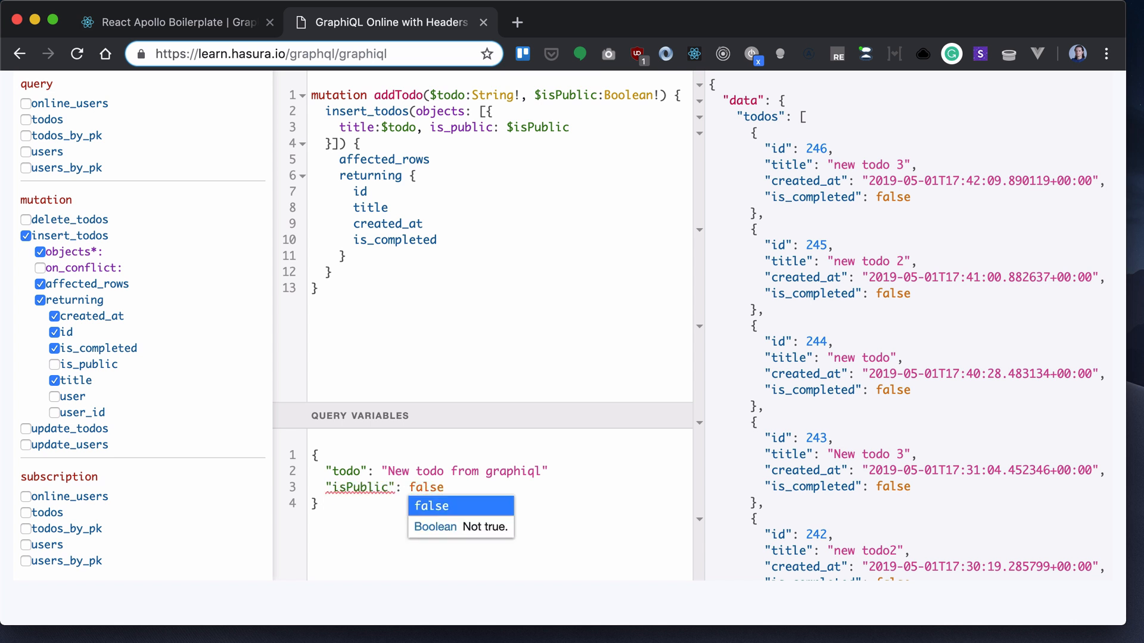
Run addTodo, then reload the localhost:3000 todo app
click(431, 506)
text(,)
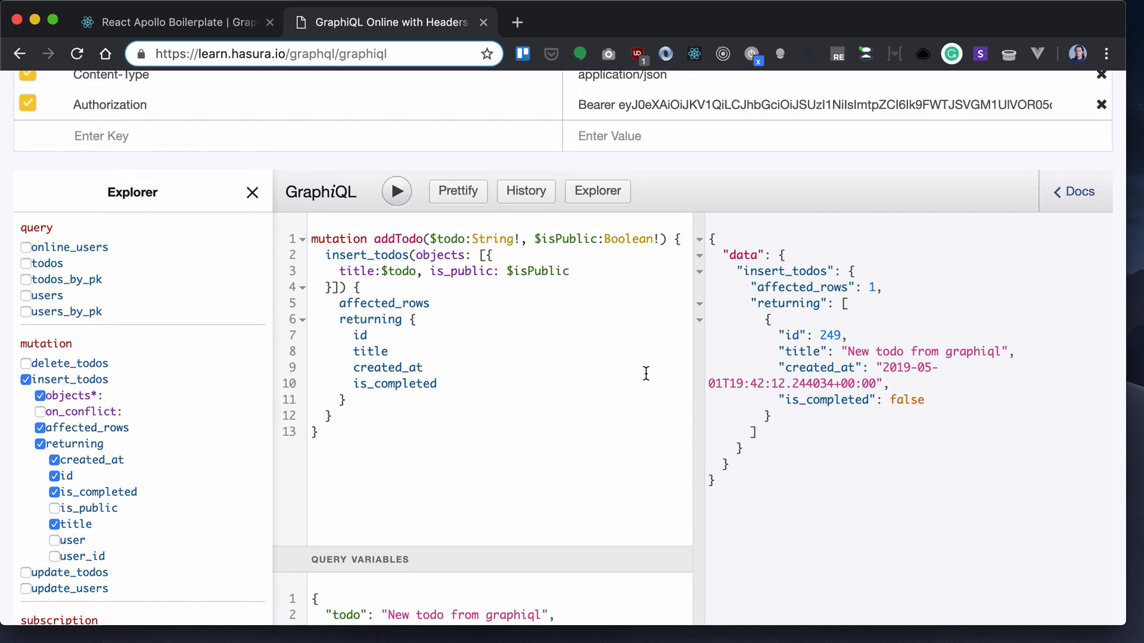
click(175, 22)
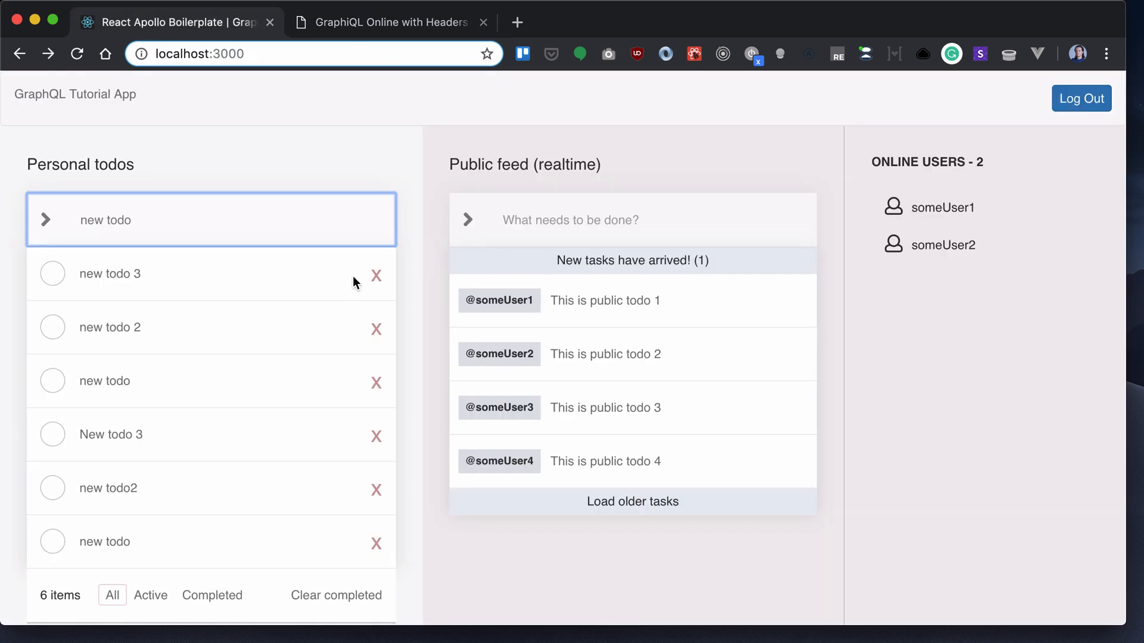
click(77, 53)
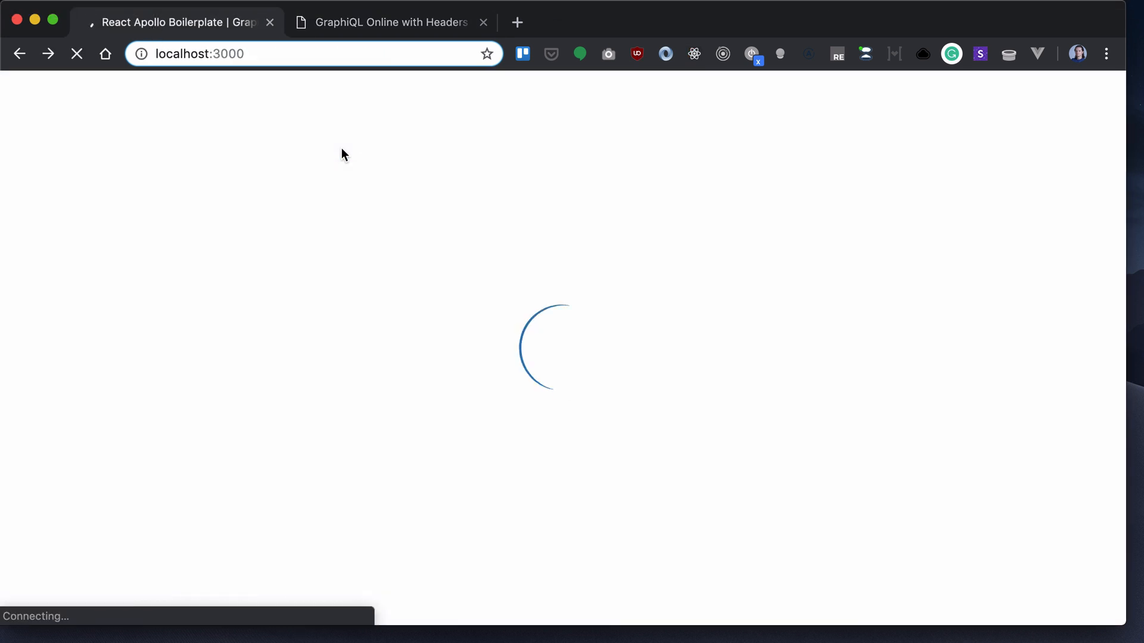